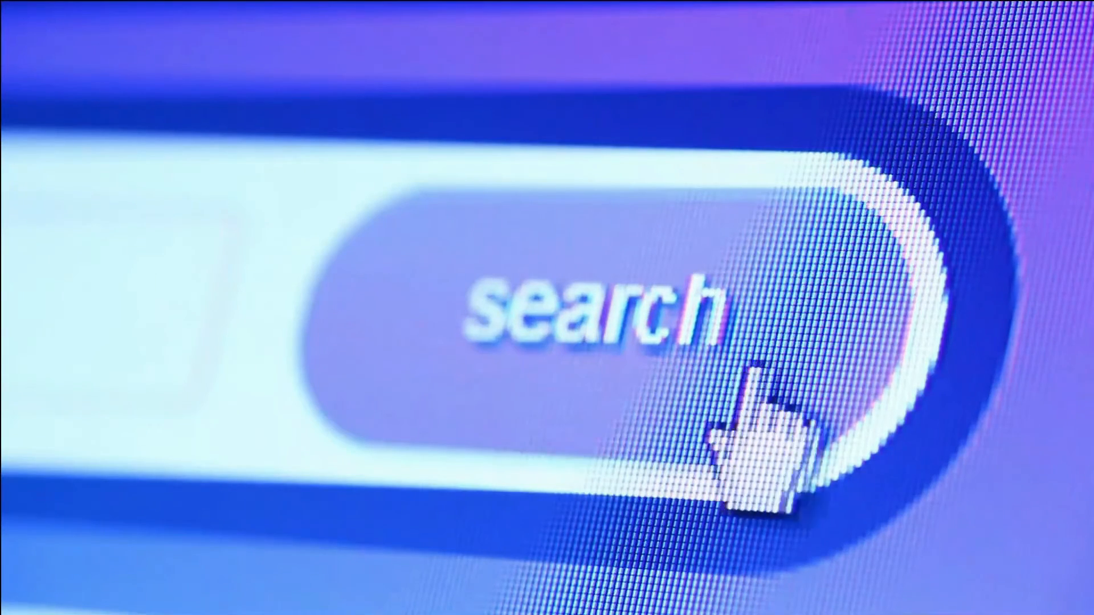
pyautogui.moveTo(572, 391)
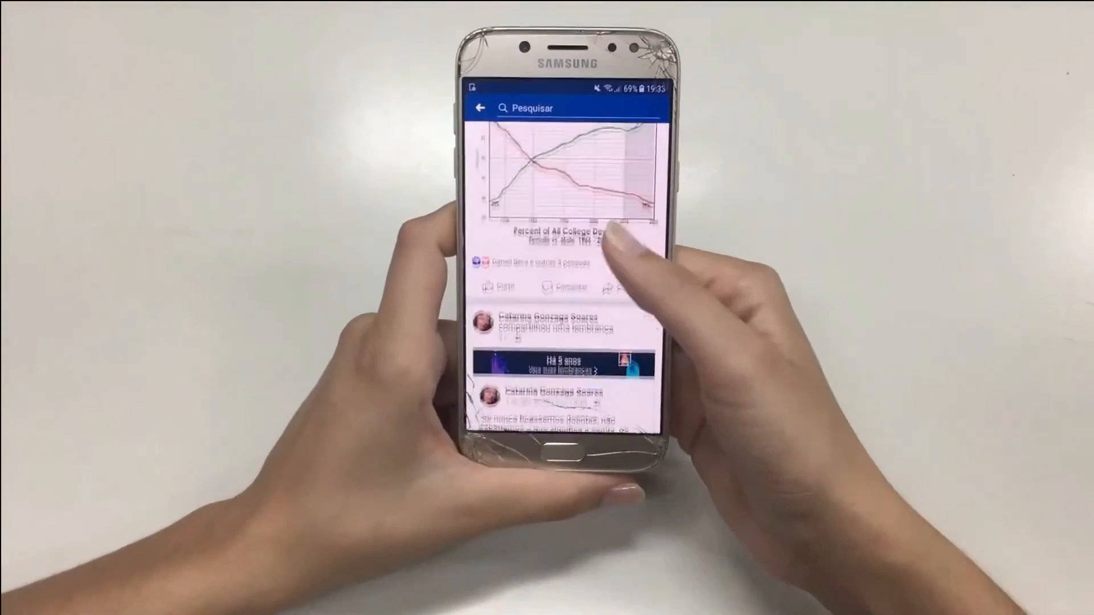
pyautogui.scroll(-3)
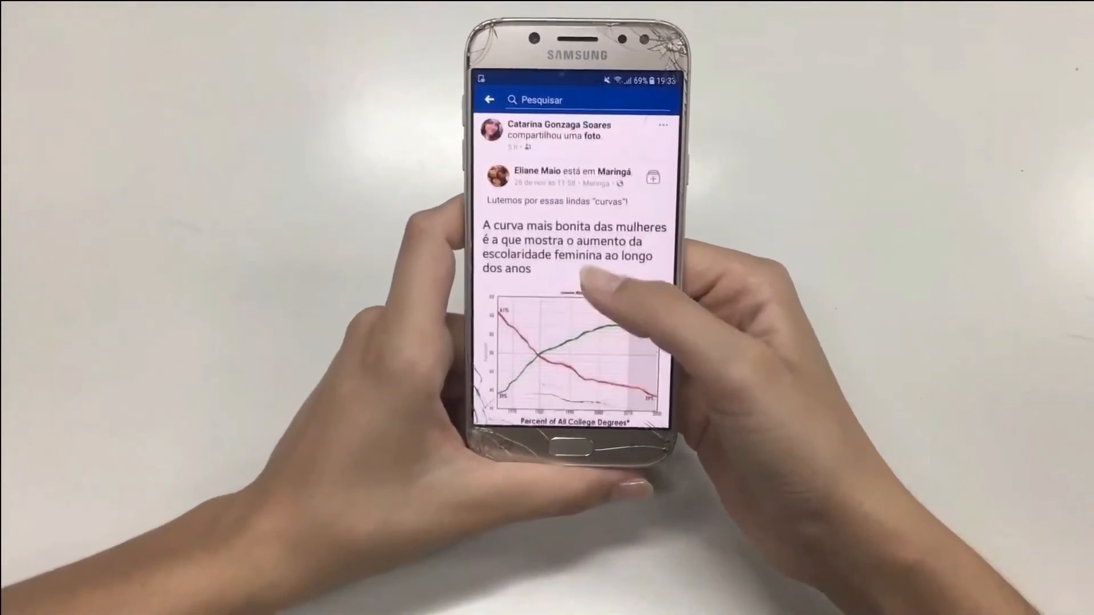